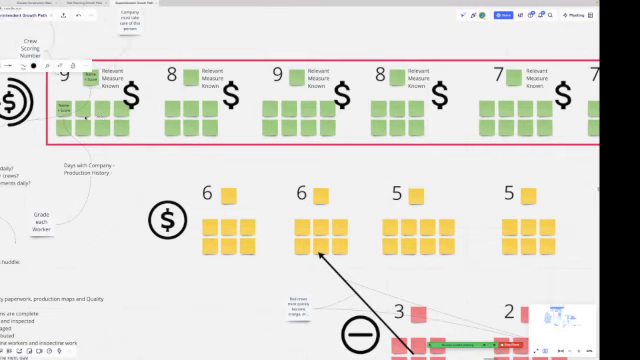
Move to the Step 1 Enforce Production Principles and Step 2 Create Cohesive Crews lists.
click(78, 63)
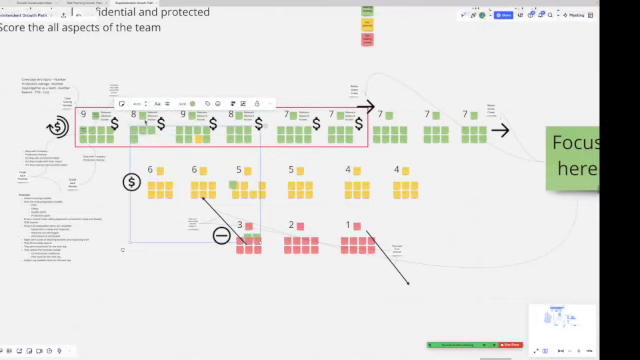
click(188, 99)
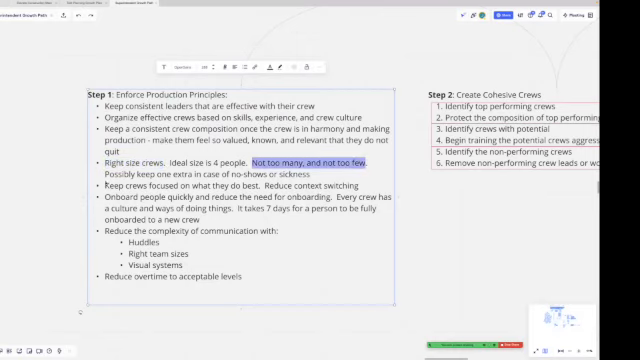
triple_click(180, 190)
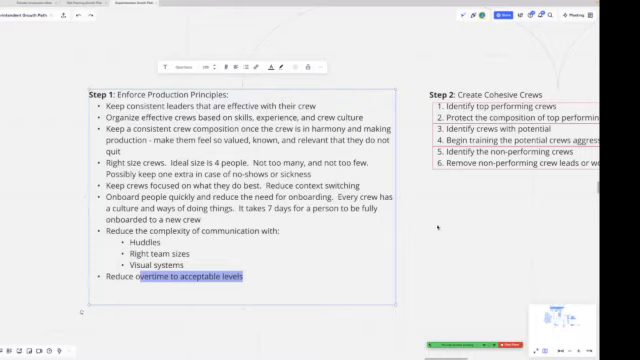
Scroll right to the crew status diagram with its goals, legend and scoring criteria note.
scroll(right, 3)
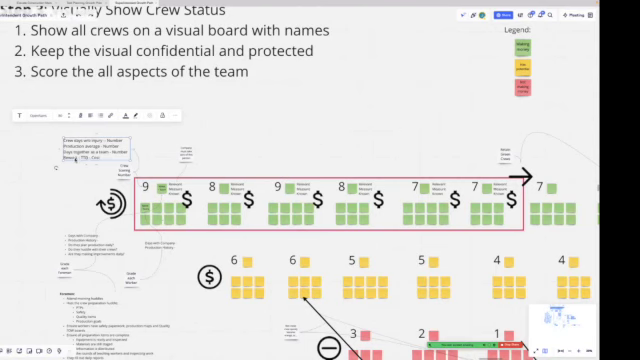
Scroll down to the crew scoring tiers and the 'Focus here' note beside the top crews.
scroll(down, 3)
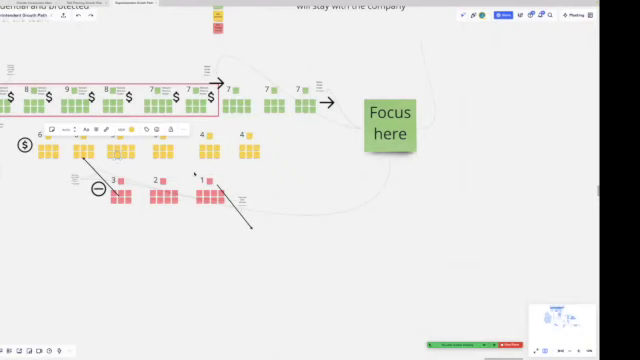
Drag across the canvas to view the entire growth path board with every step.
drag(193, 178, 270, 250)
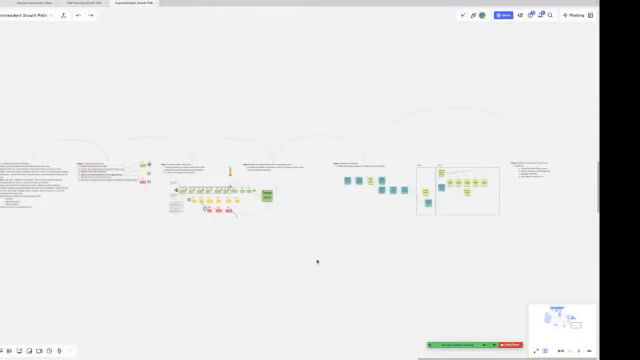
mouse_move(316, 262)
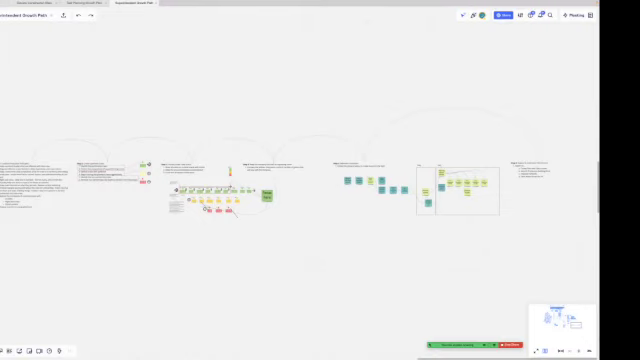